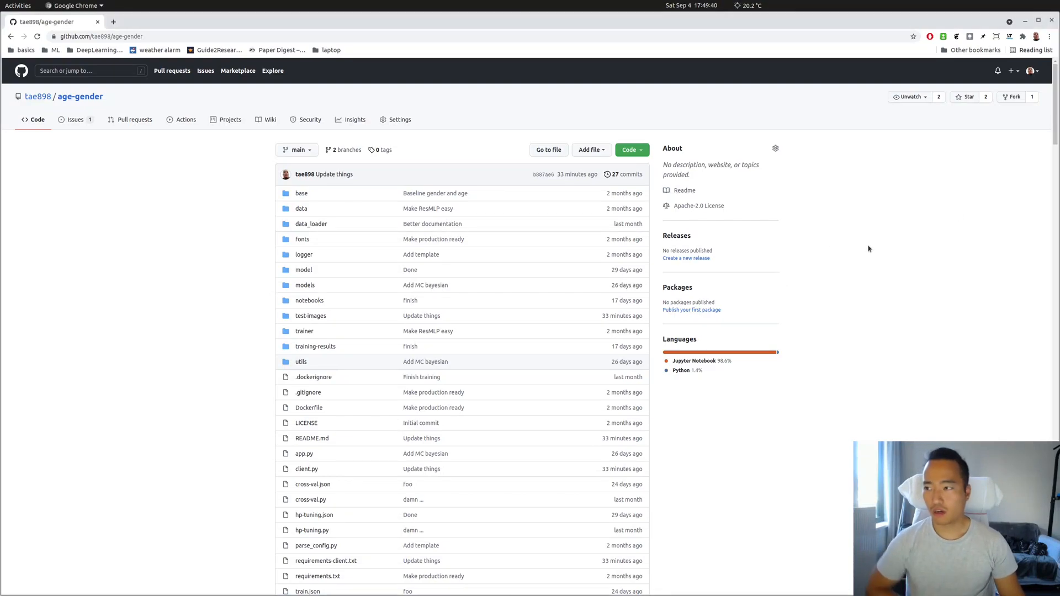
- Review the 'Getting Wrong Results' issue in the repository's open issues, then return to the main page
left_click(75, 119)
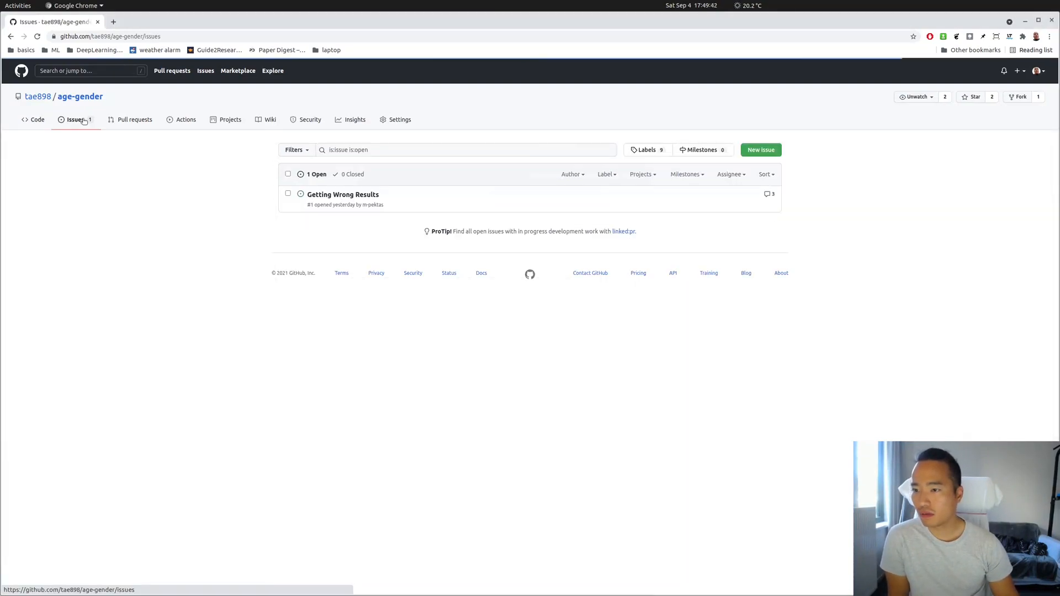
left_click(343, 194)
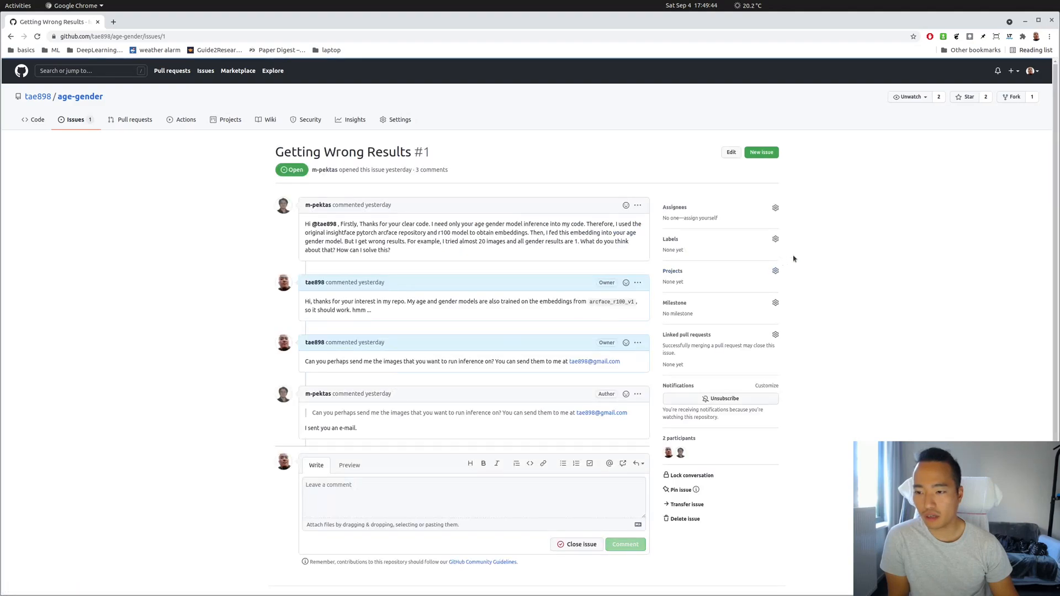
left_click(75, 119)
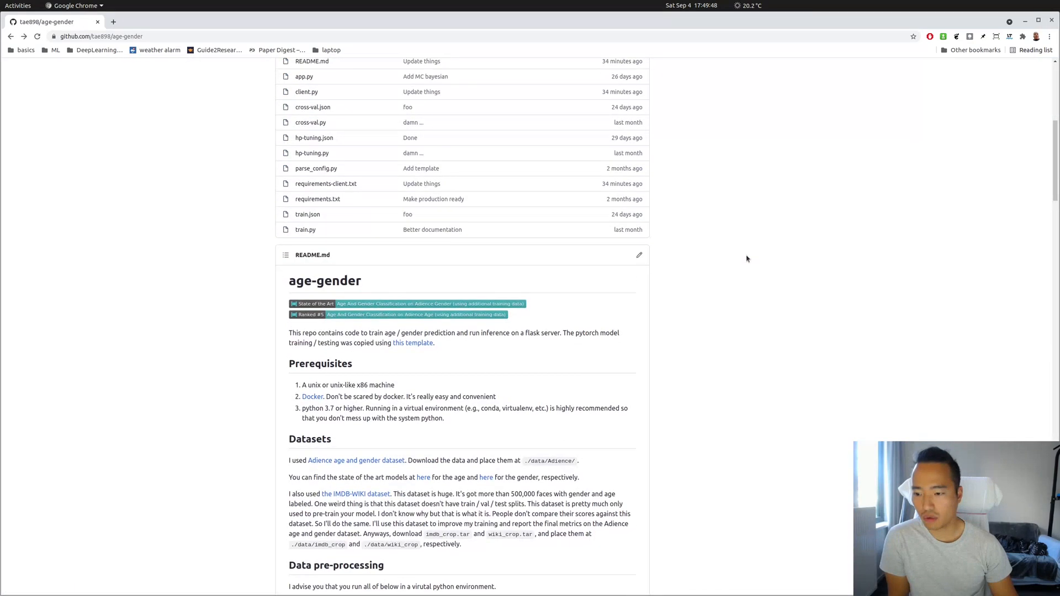
- Scroll the README down through dataset stats and training to the Deployment instructions
scroll("down", 3)
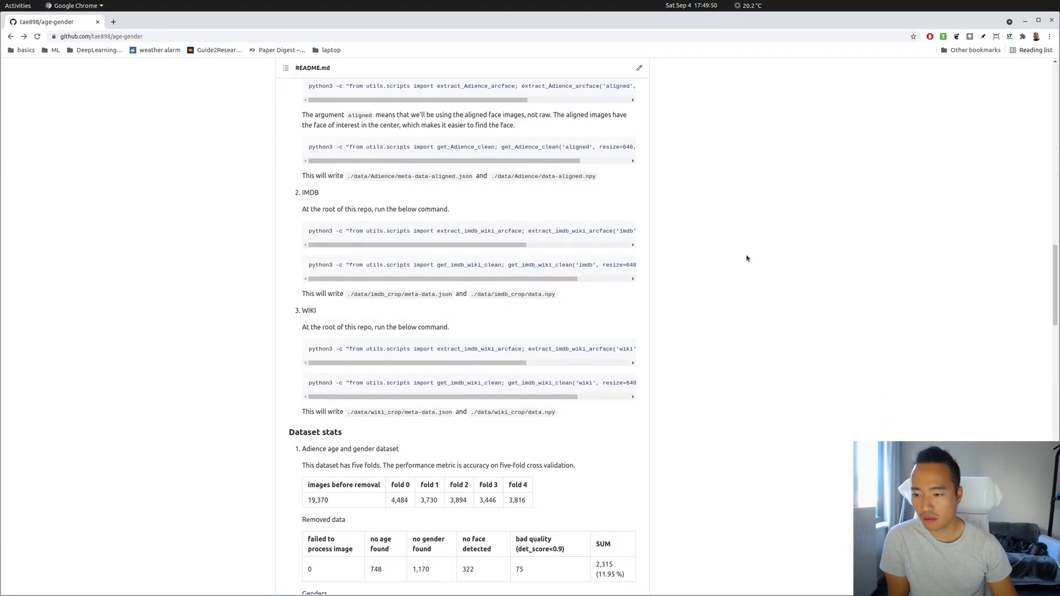
scroll("down", 3)
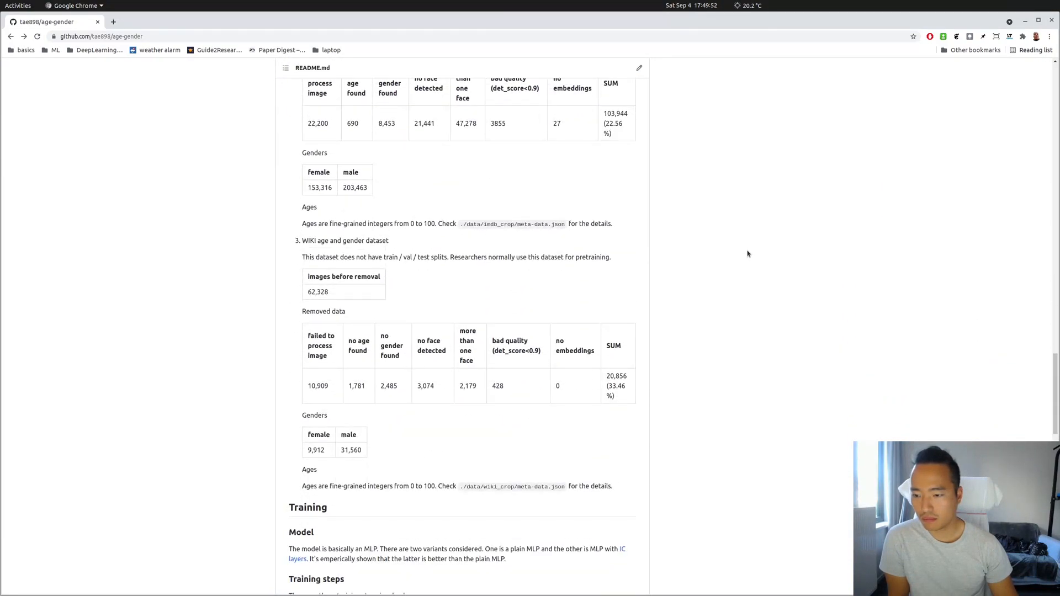
scroll("down", 3)
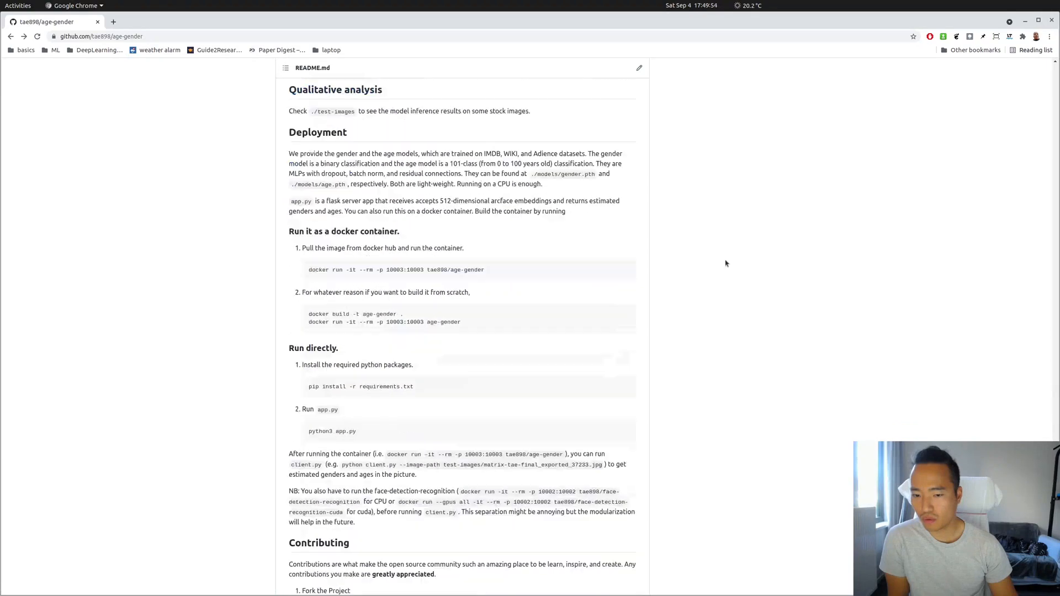
scroll("down", 3)
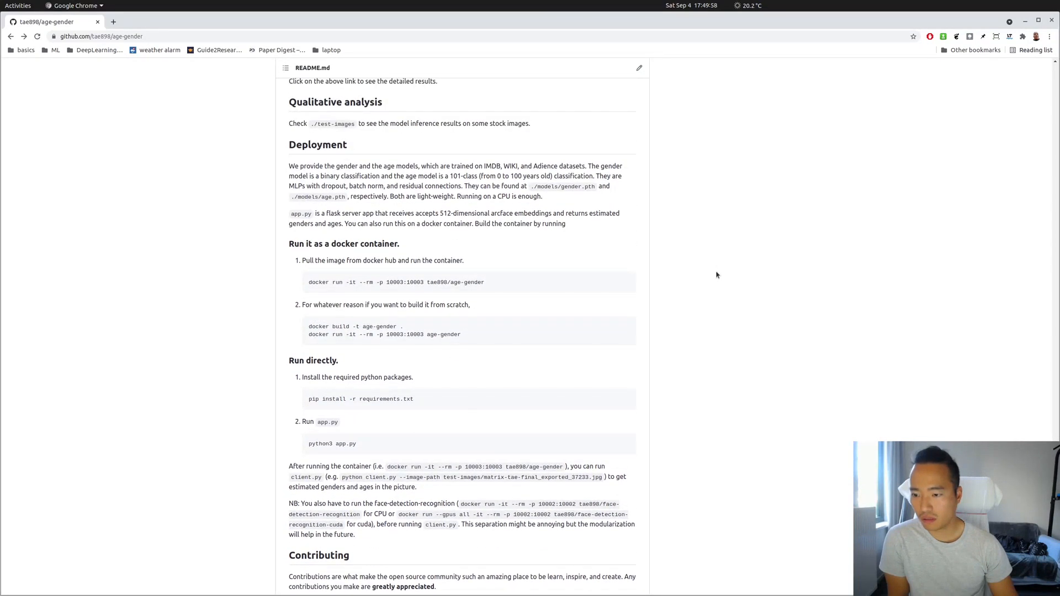
scroll("down", 3)
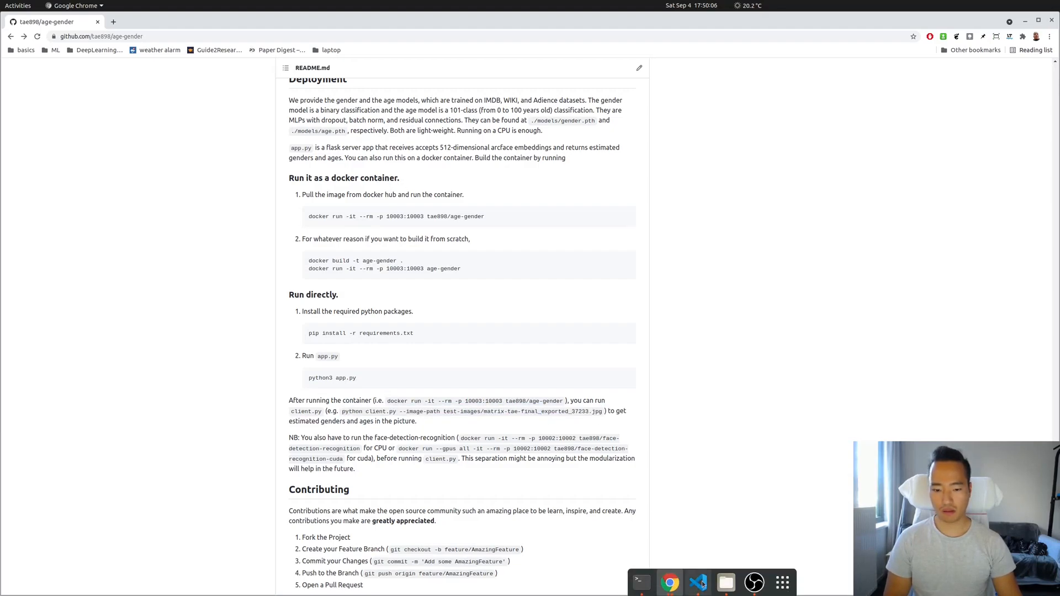
mouse_move(699, 582)
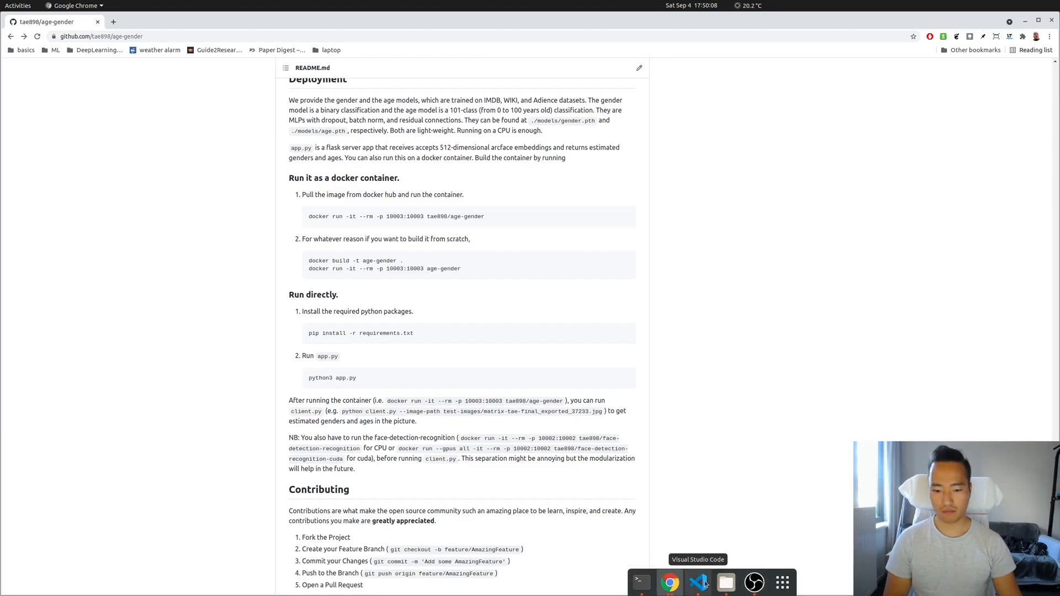
- Bring up the age-gender project in VS Code and read through client.py beside the README
left_click(698, 582)
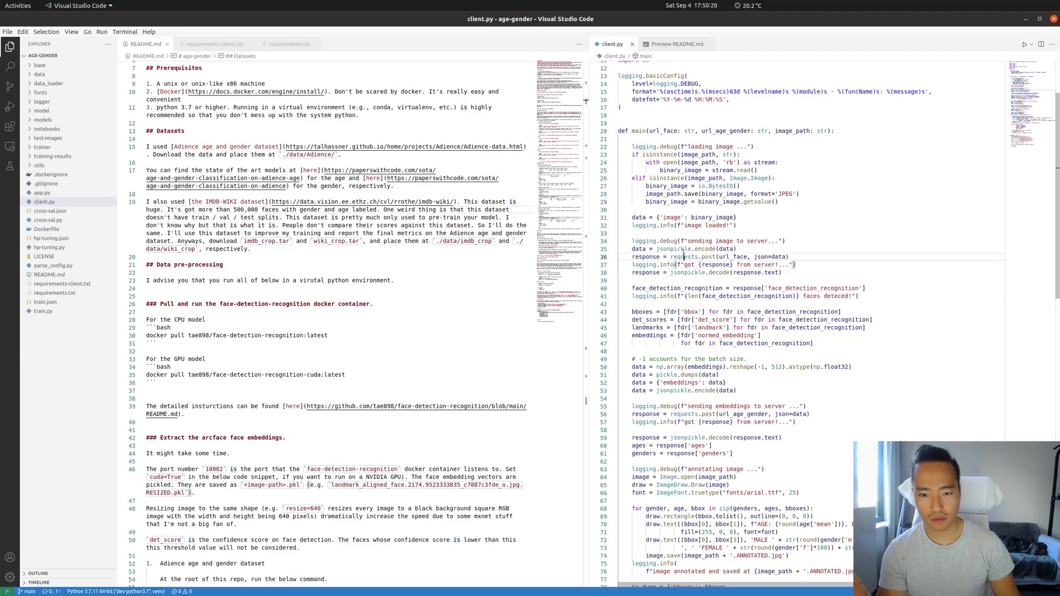
mouse_move(732, 256)
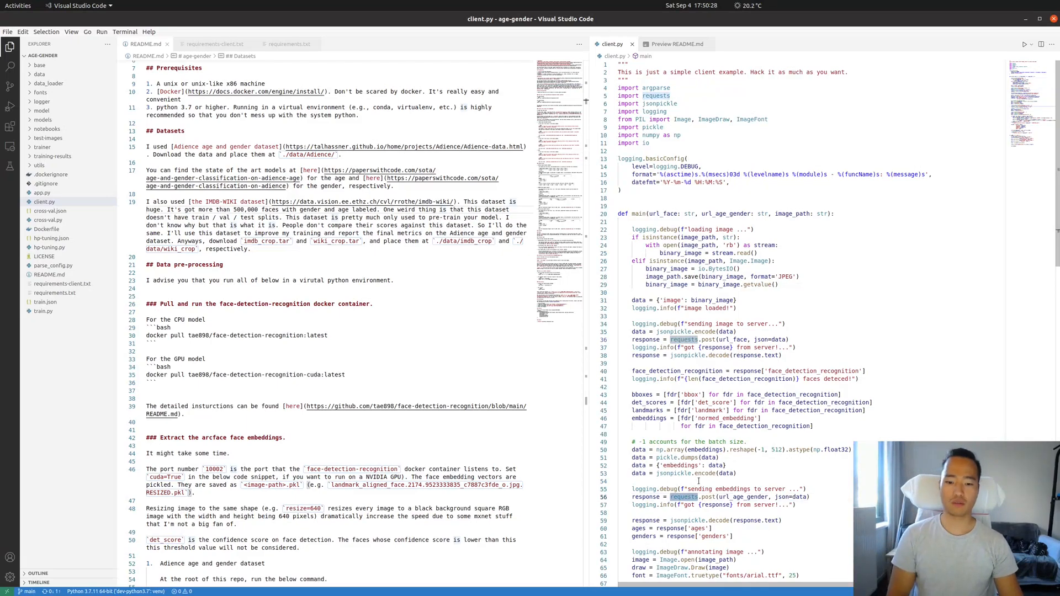
scroll("down", 3)
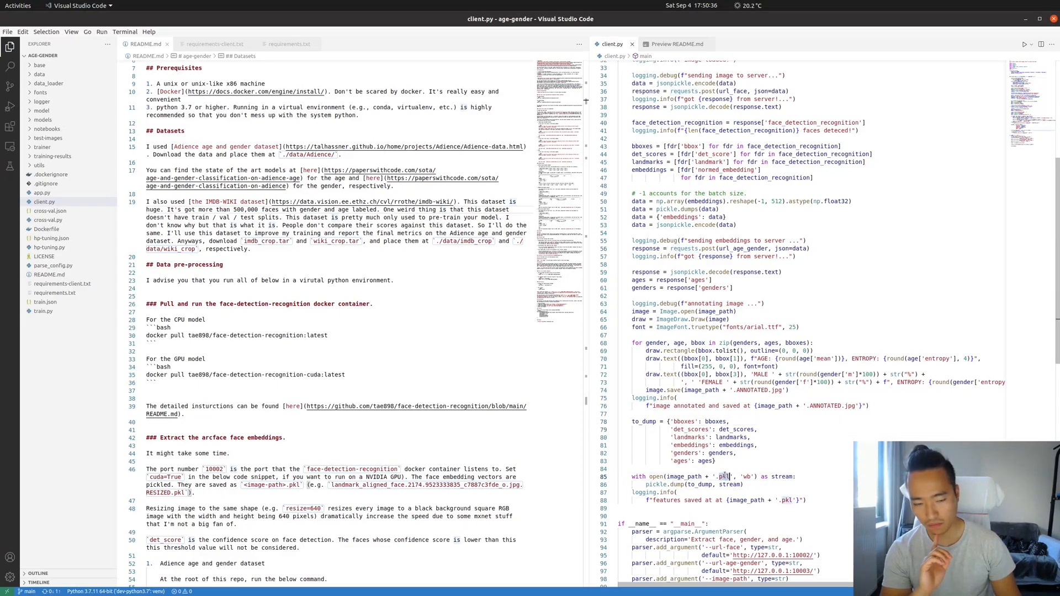
mouse_move(773, 454)
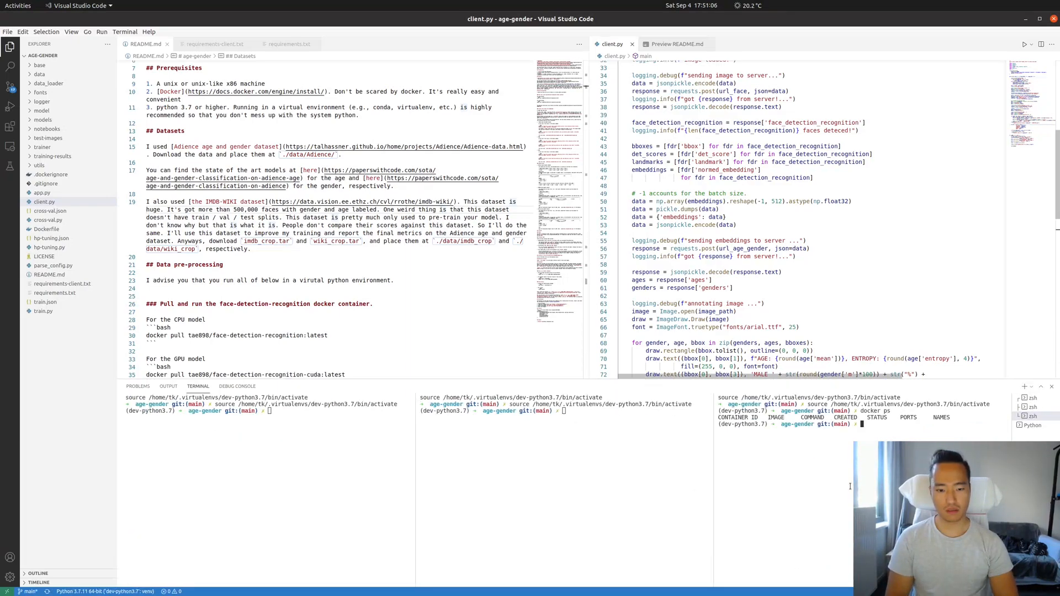
- Start the docker servers and begin a loop running client.py over ./test-images/*
type("docker run -it --rm -p 10002:10002 tae898/face-detection-recognition")
left_click(565, 409)
type("docker run -it --rm -p 10003:10003 tae898/age-gender")
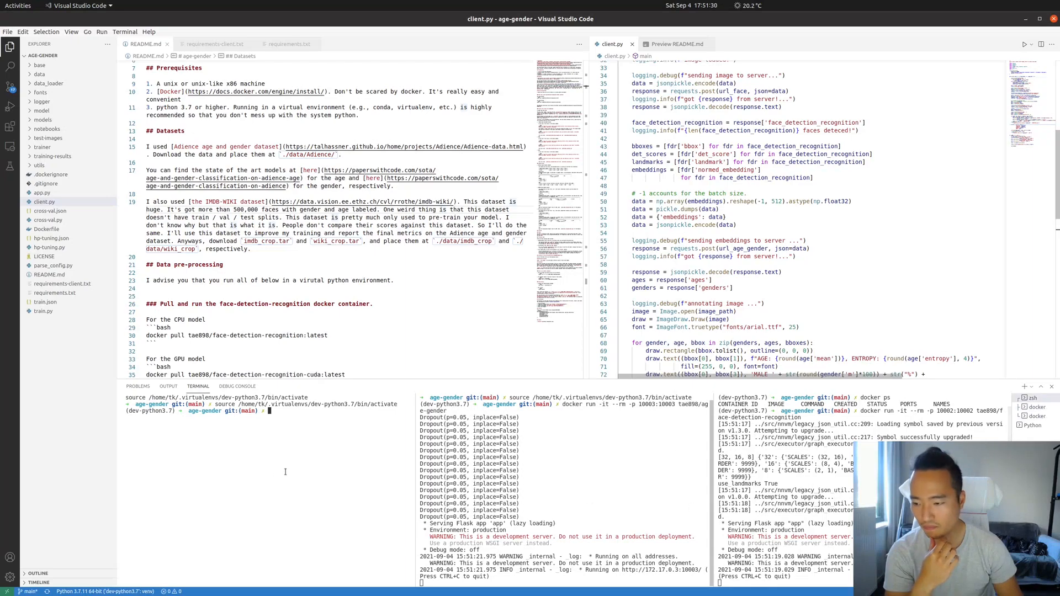
type("for filename in ./test-images/*; do")
type("python client.py --image-path $filename")
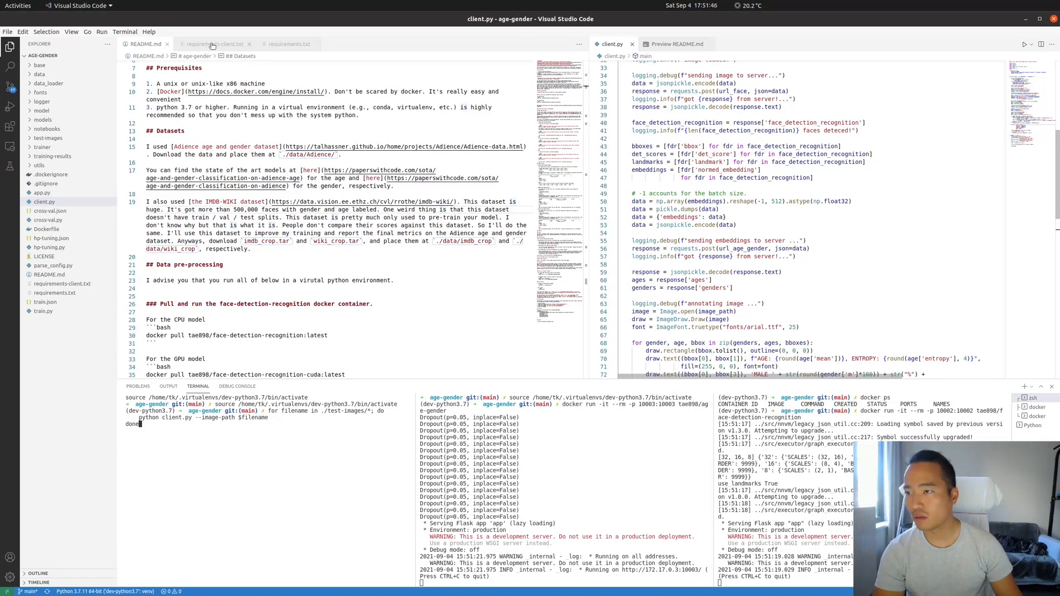
- Review requirements-client.txt and run pip install -r requirements-client.txt
left_click(213, 44)
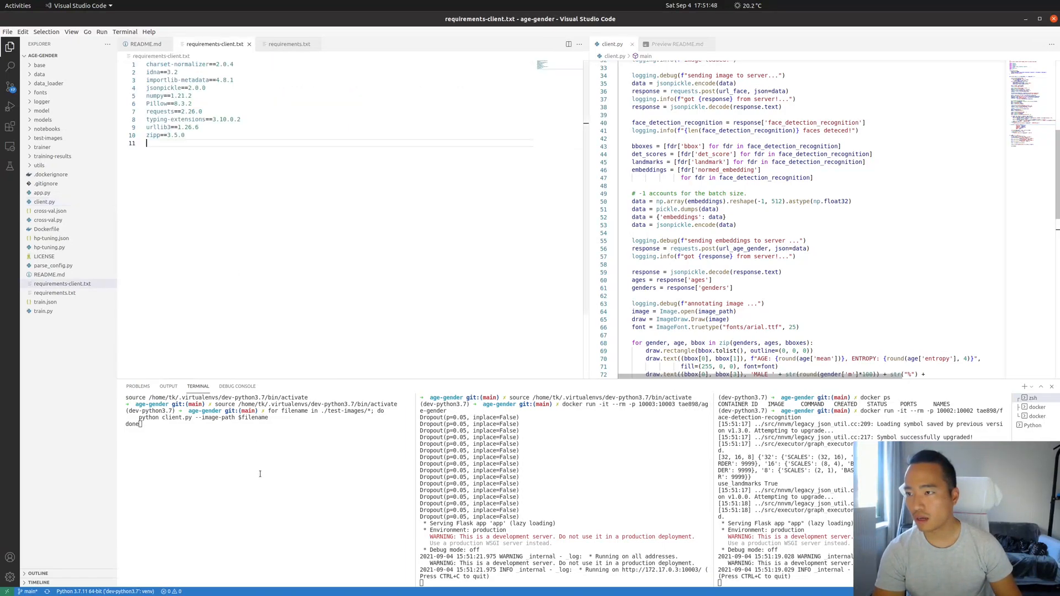
type("pip")
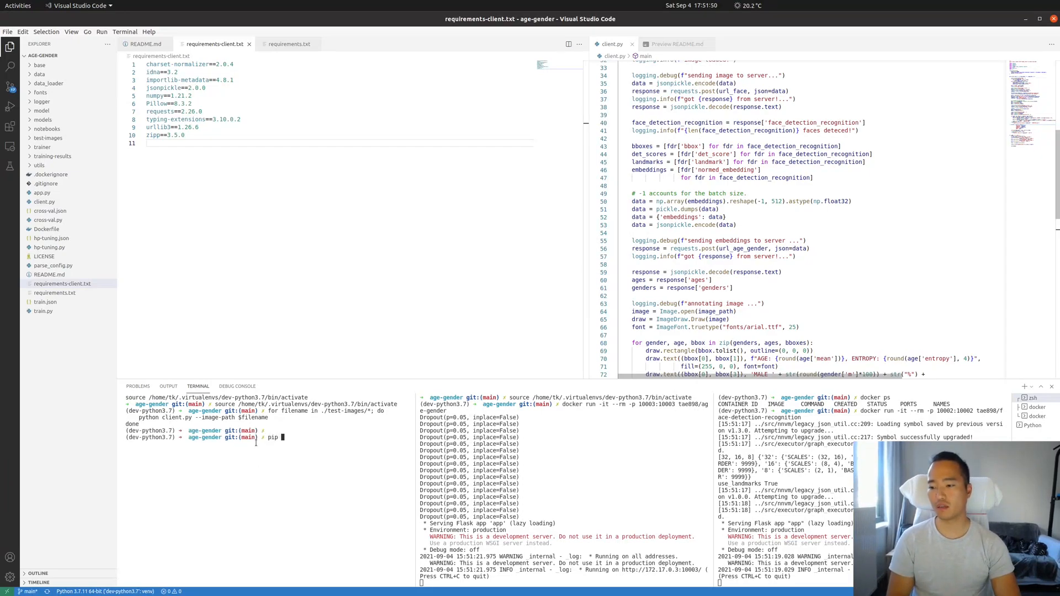
type("install -r requirements-client.txt")
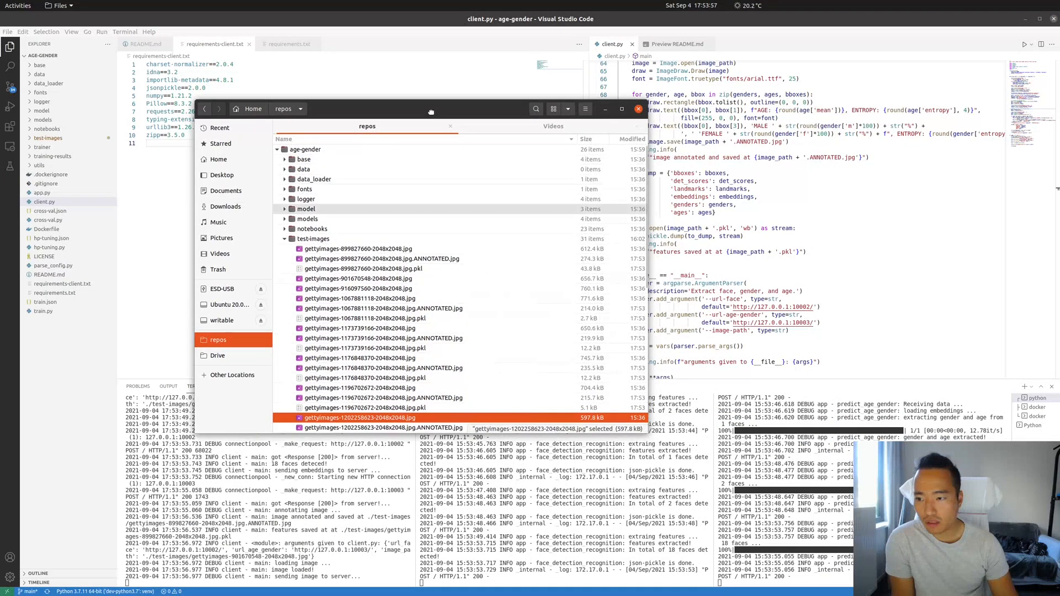
- Browse the test-images folder's ANNOTATED.jpg and pkl outputs and view one original image
double_click(312, 239)
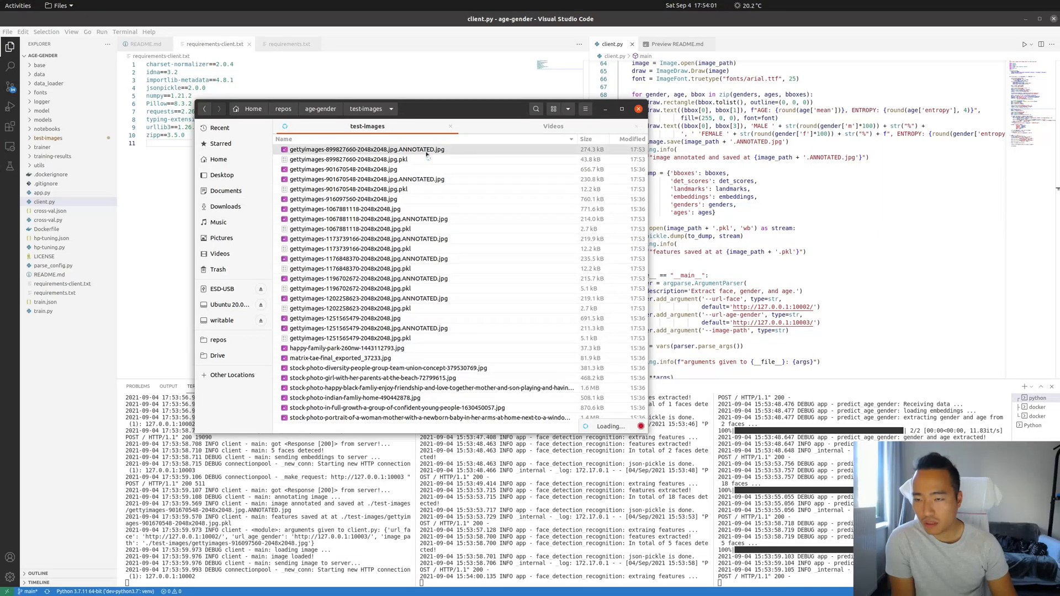
left_click(346, 159)
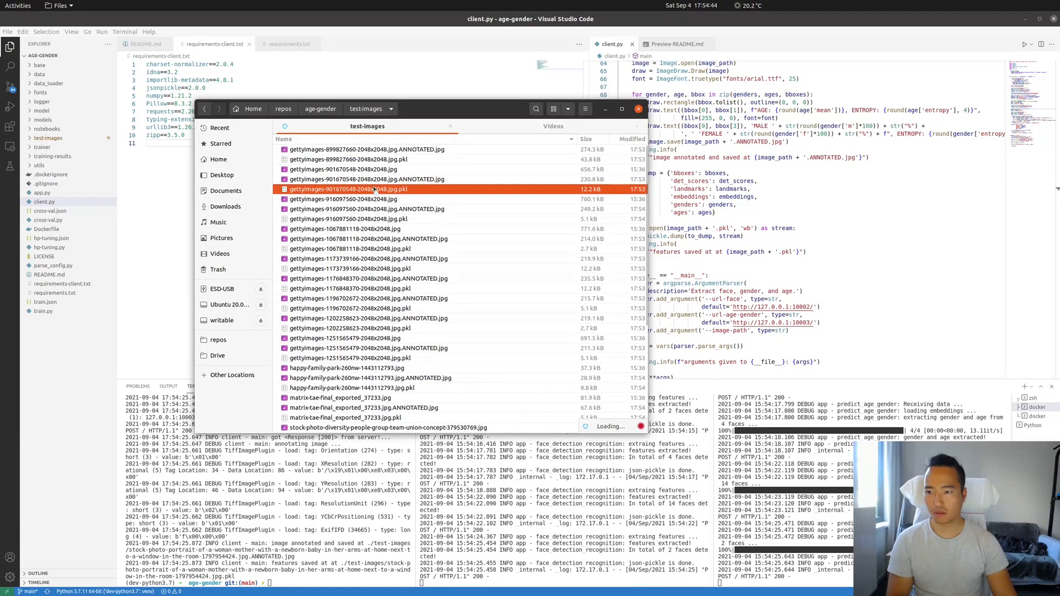
left_click(344, 149)
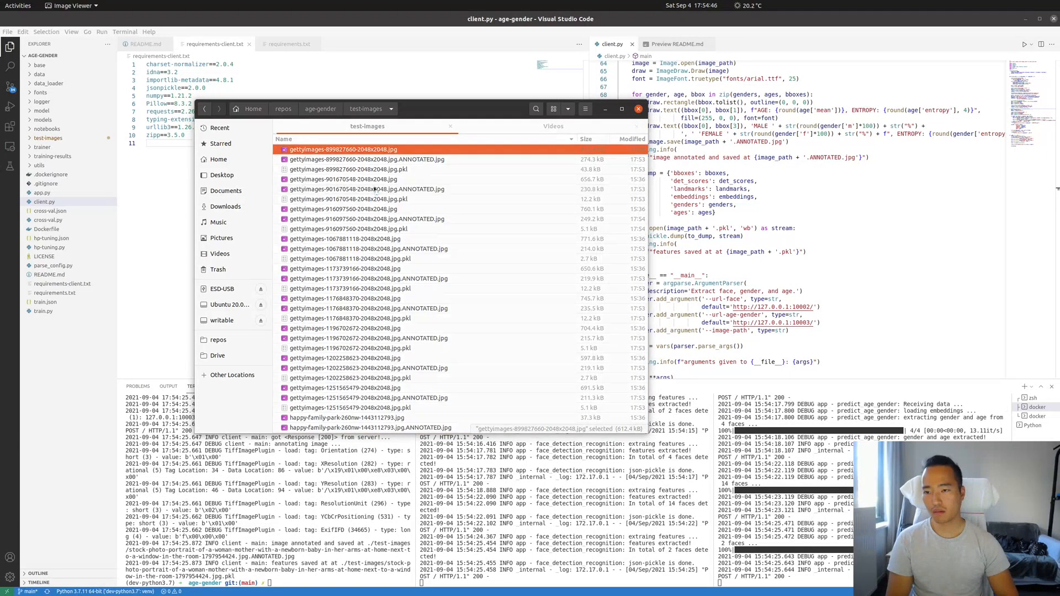